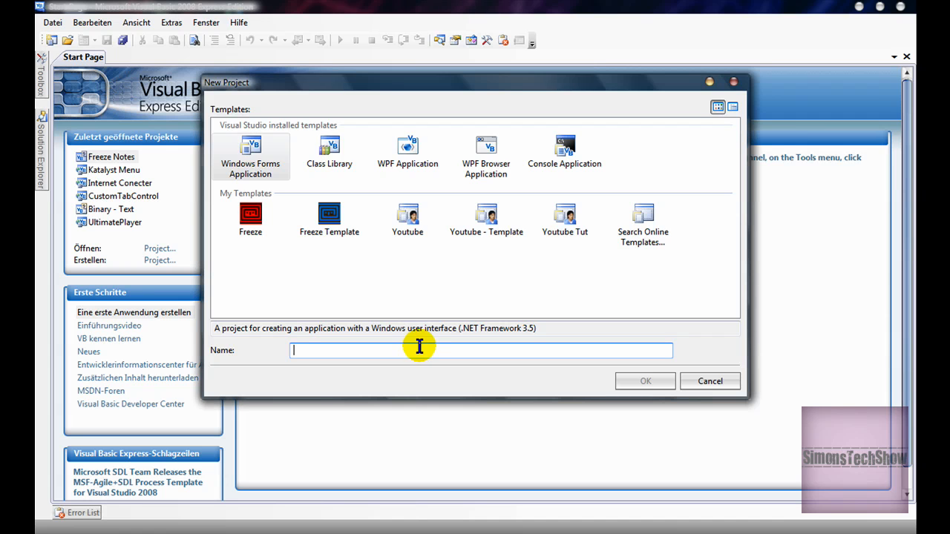
{"action": "mouse_move", "coordinate": [418, 345]}
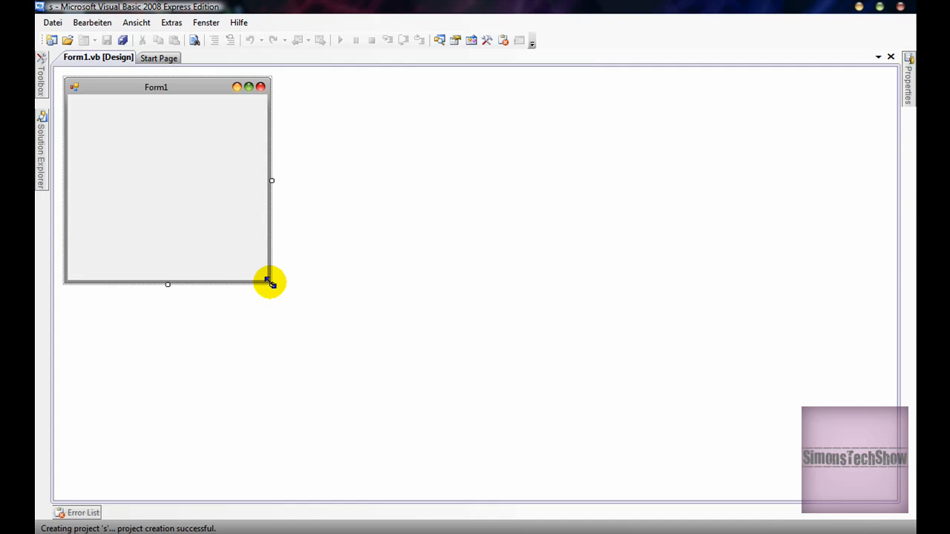
- Enlarge the new project's Form1 by dragging its corner handle outward in the designer
{"action": "left_click_drag", "start_coordinate": [271, 282], "coordinate": [553, 442]}
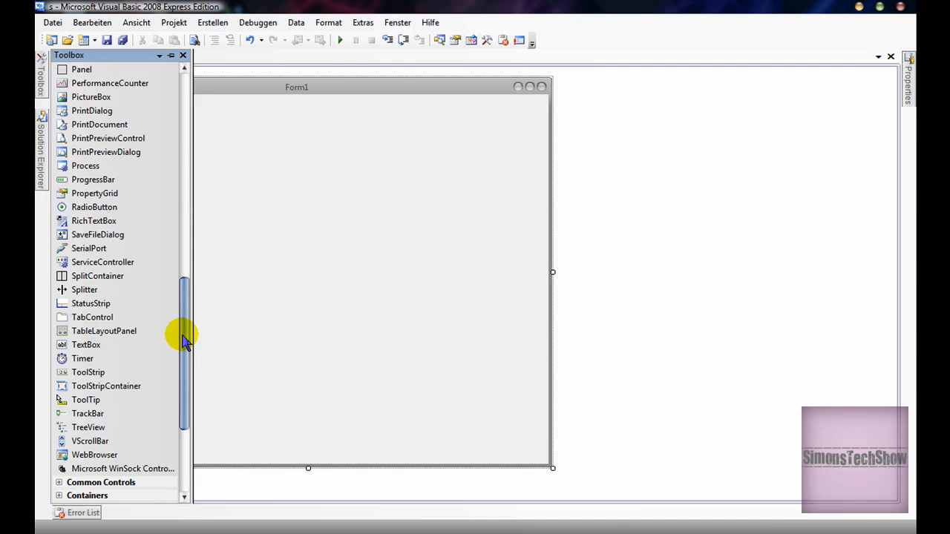
- Place a TextBox at the top of Form1 and stretch it over most of the form
{"action": "left_click", "coordinate": [87, 345]}
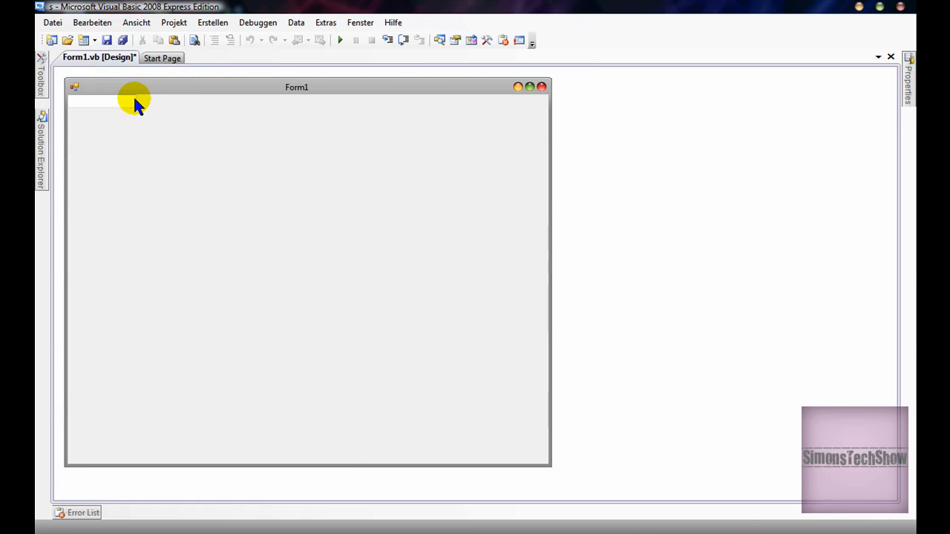
{"action": "left_click", "coordinate": [136, 103]}
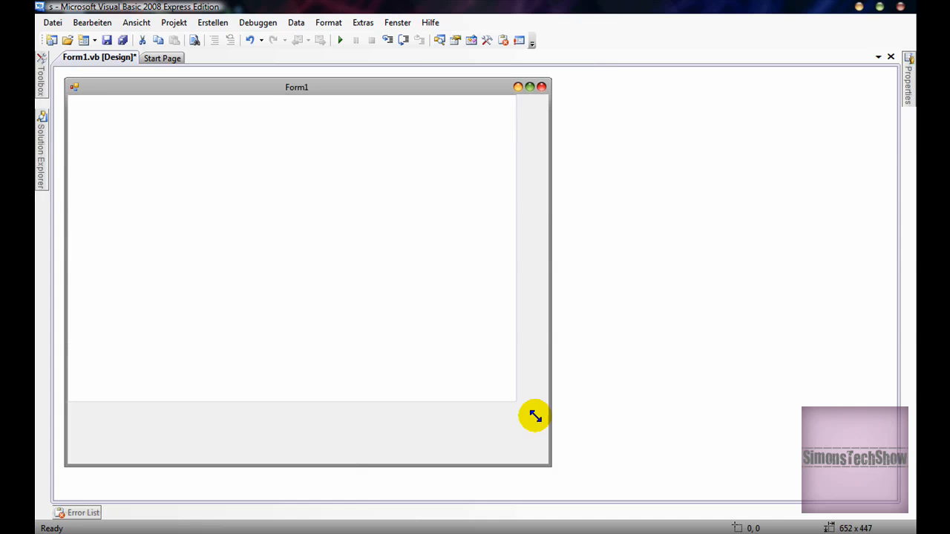
{"action": "left_click_drag", "start_coordinate": [535, 416], "coordinate": [547, 444]}
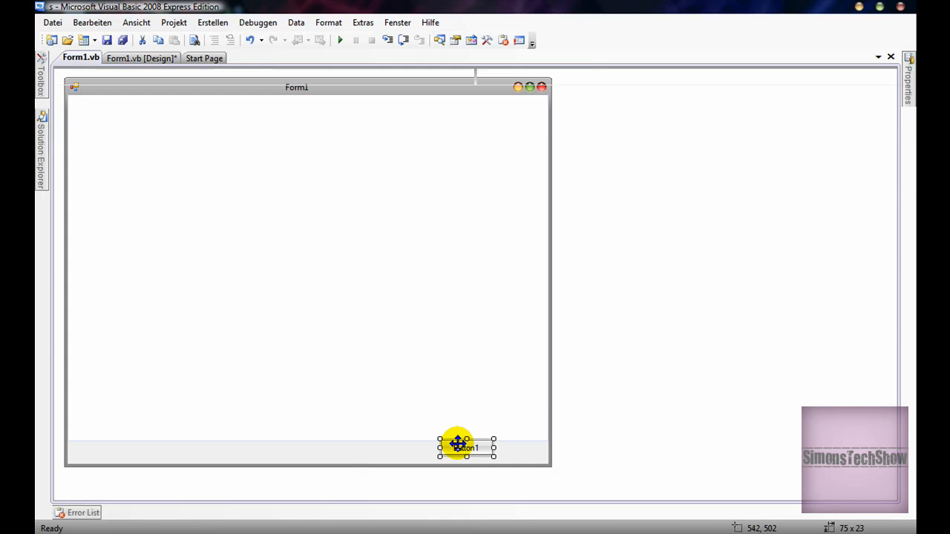
- Write form2.show() in Button1's click handler
{"action": "double_click", "coordinate": [455, 446]}
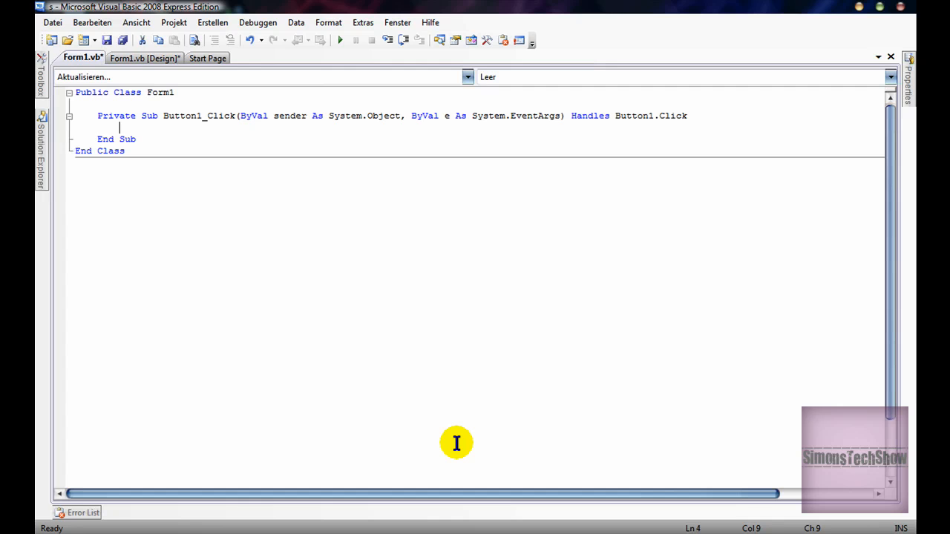
{"action": "type", "text": "form2.sh"}
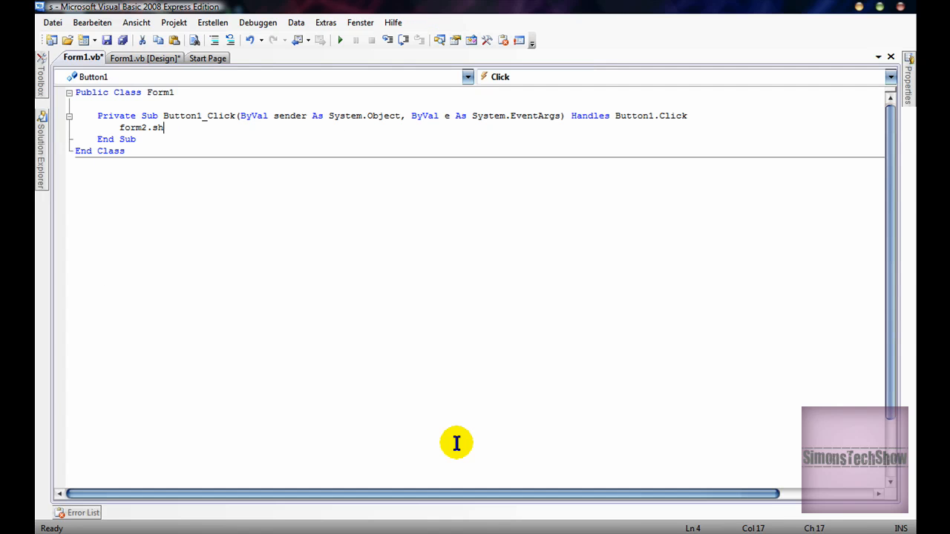
{"action": "type", "text": "ow"}
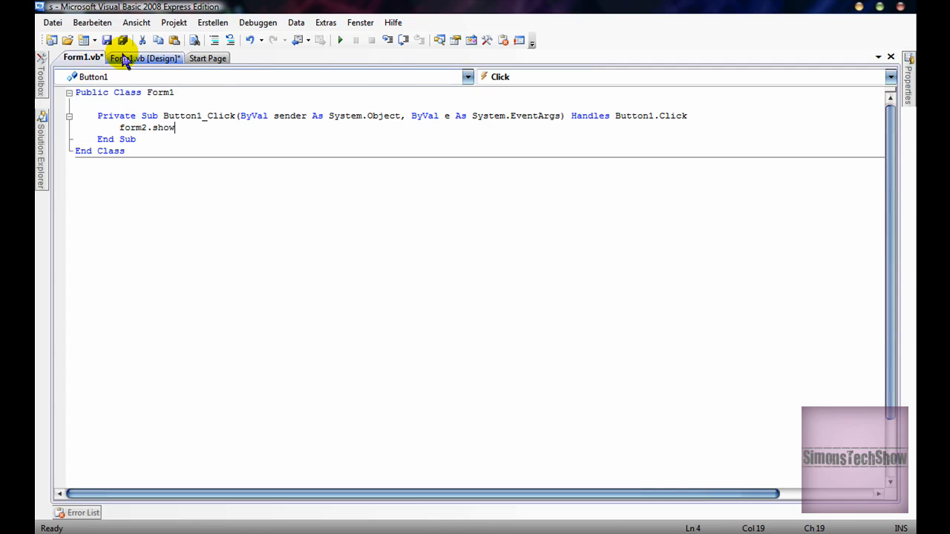
{"action": "left_click", "coordinate": [136, 59]}
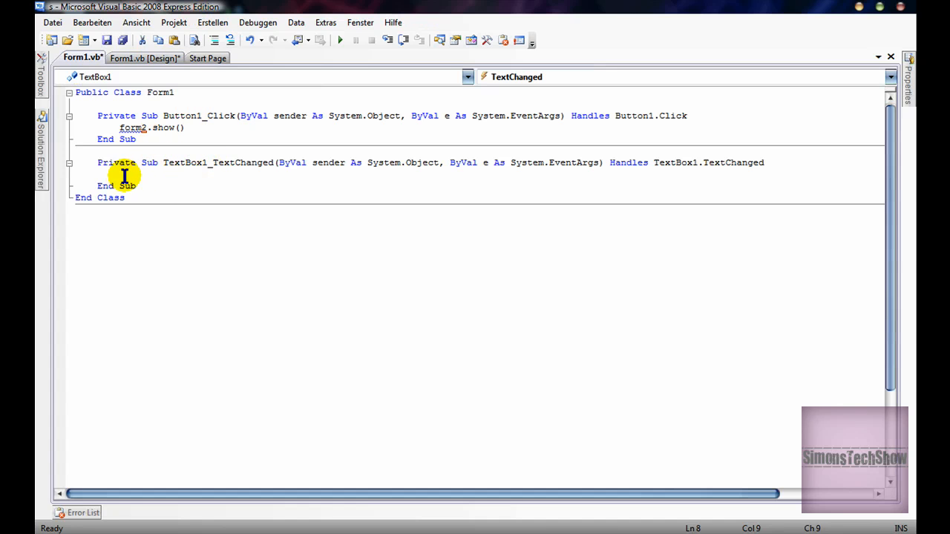
{"action": "mouse_move", "coordinate": [126, 176]}
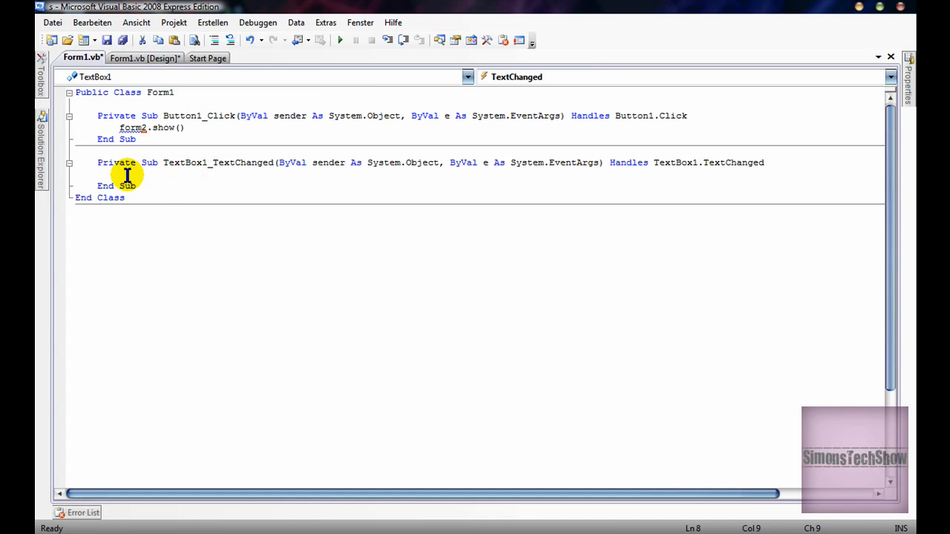
- Make TextBox1_TextChanged set form2.webbrowser1.documenttext to TextBox1.Text
{"action": "type", "text": "form2."}
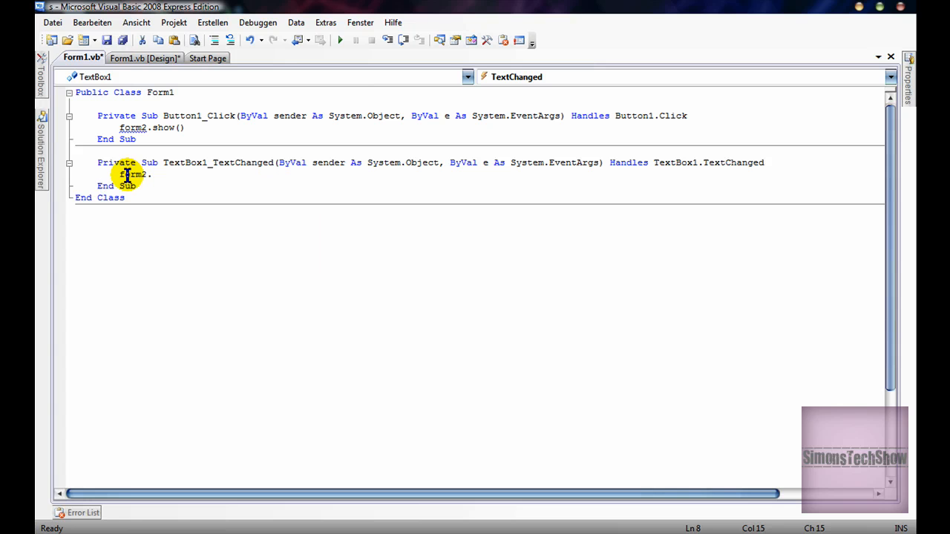
{"action": "type", "text": "webbrowser"}
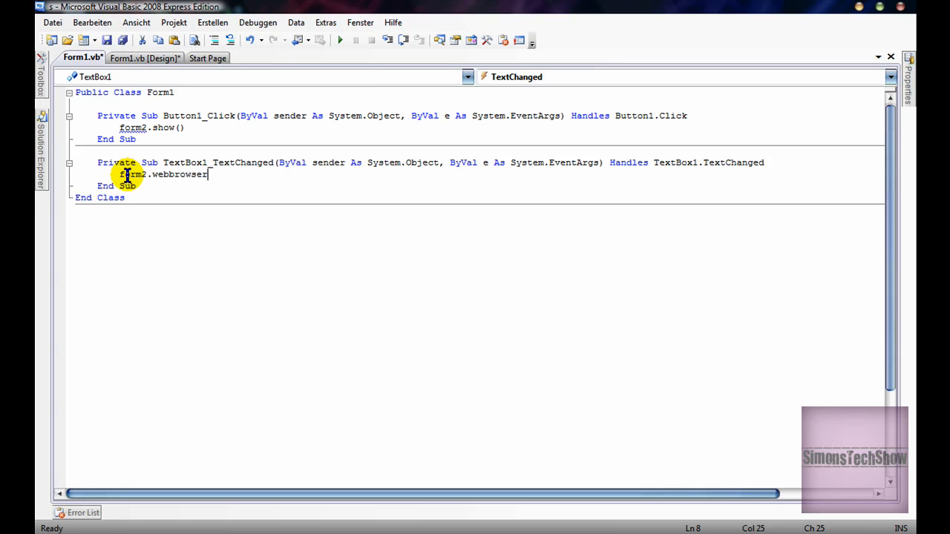
{"action": "key", "text": "Backspace"}
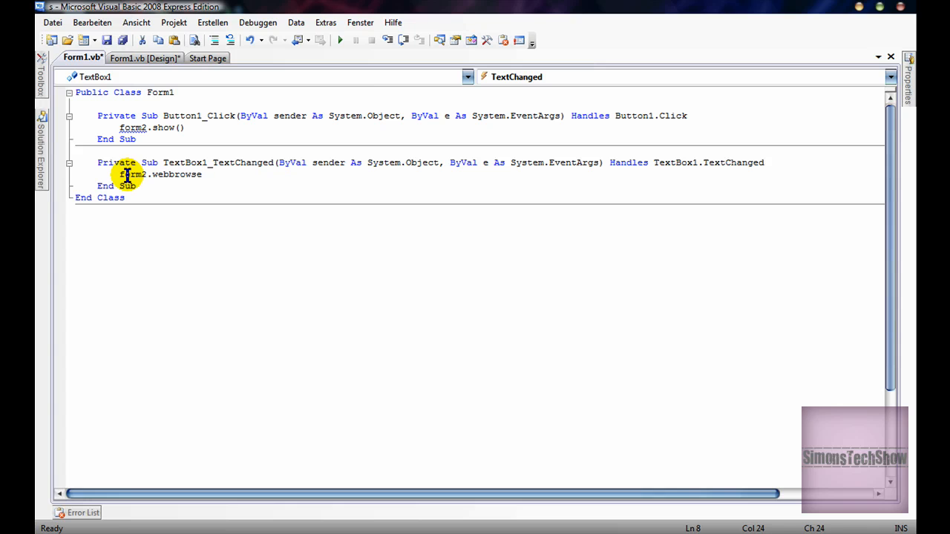
{"action": "type", "text": "1.documenttext ="}
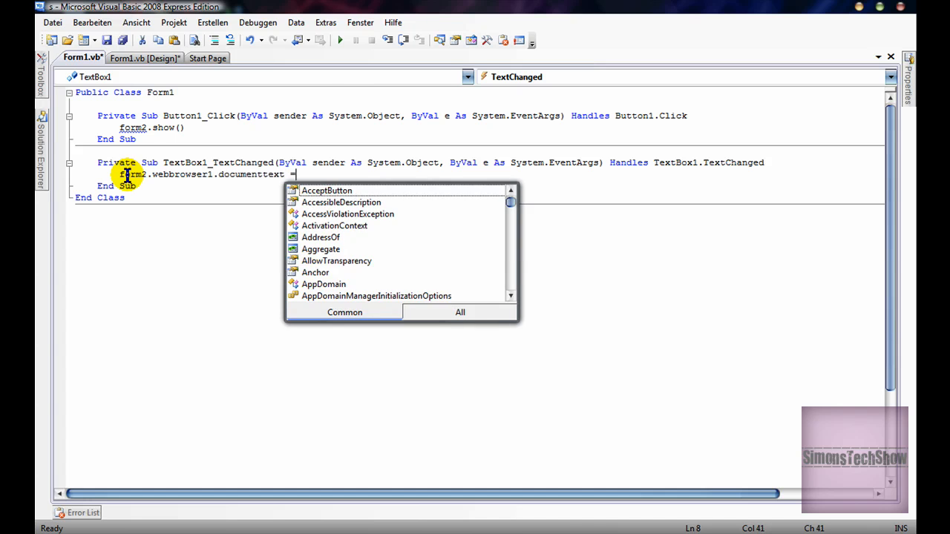
{"action": "type", "text": "TextBox1.t"}
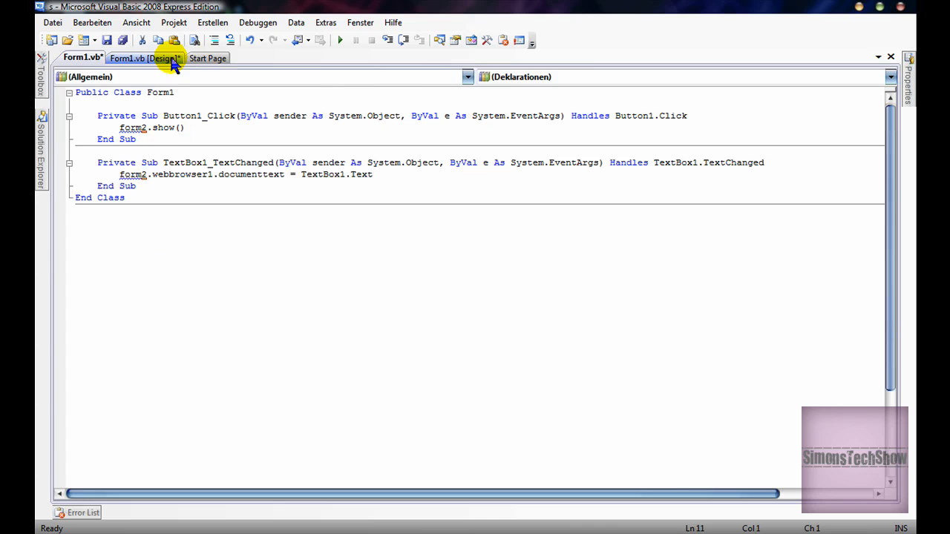
{"action": "left_click", "coordinate": [158, 58]}
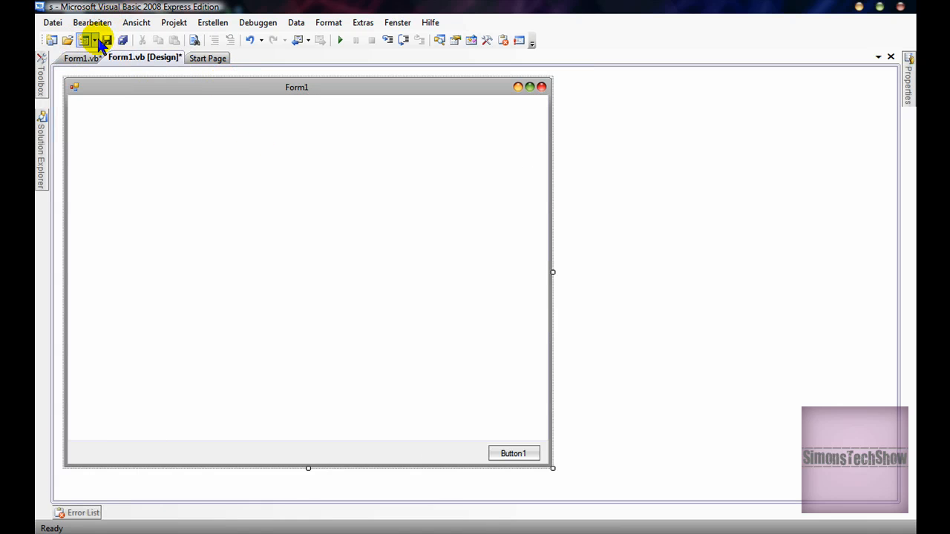
- Add a new Form2 holding a WebBrowser control, then return to Form1's designer
{"action": "left_click", "coordinate": [84, 40]}
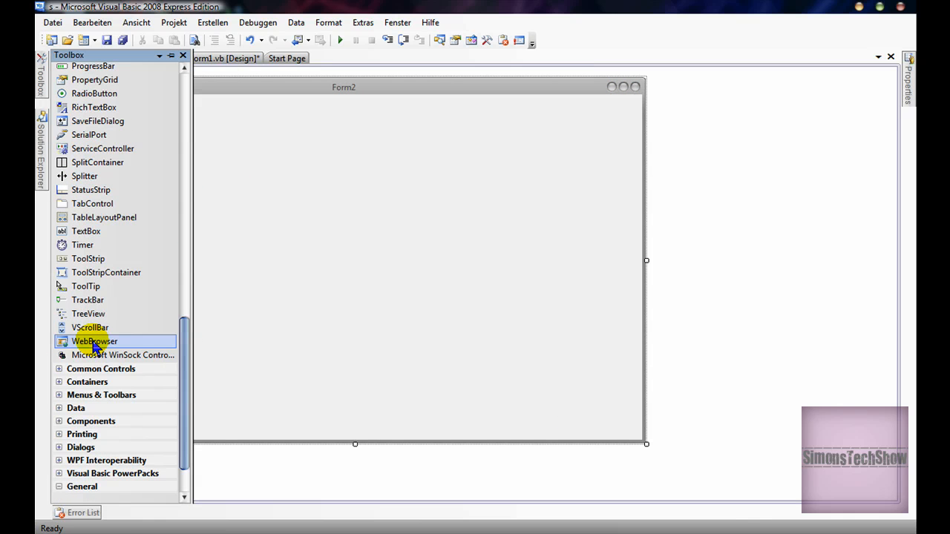
{"action": "mouse_move", "coordinate": [111, 341]}
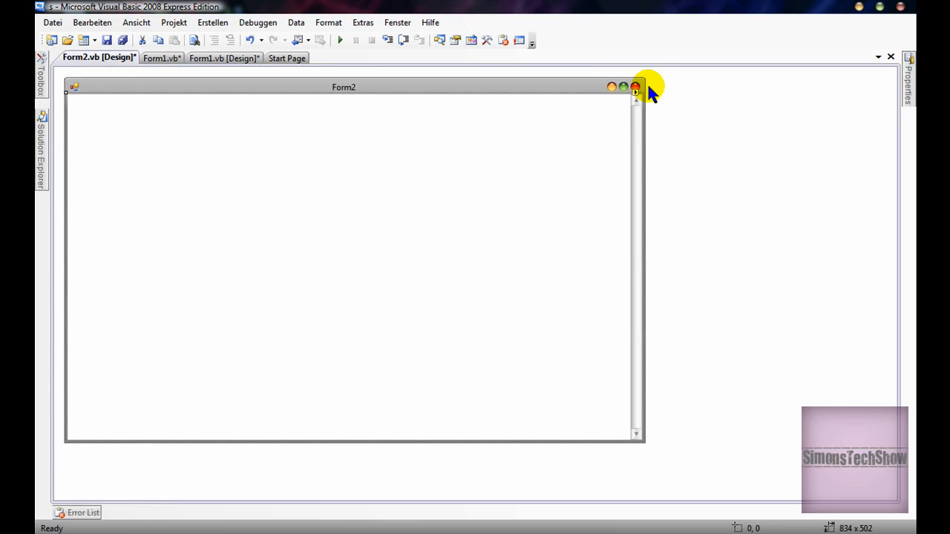
{"action": "left_click", "coordinate": [635, 92]}
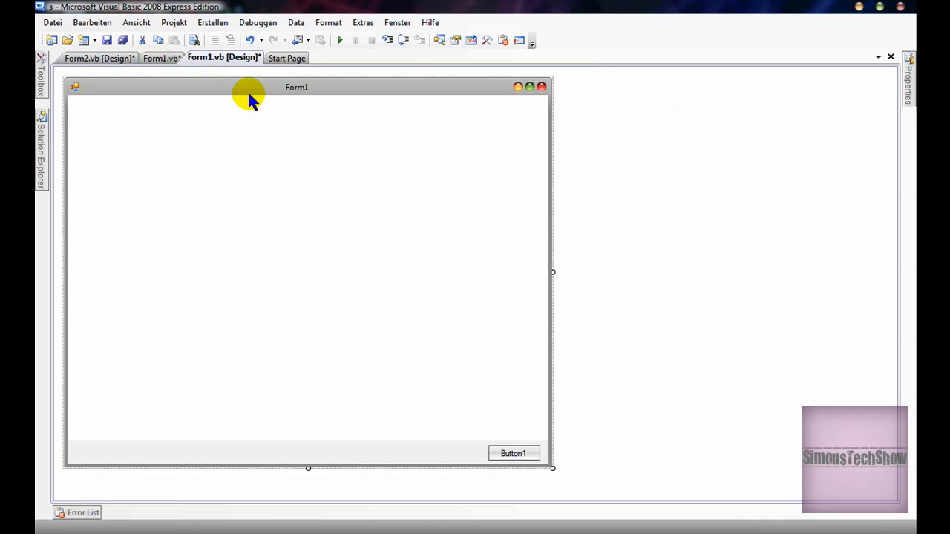
{"action": "left_click", "coordinate": [163, 58]}
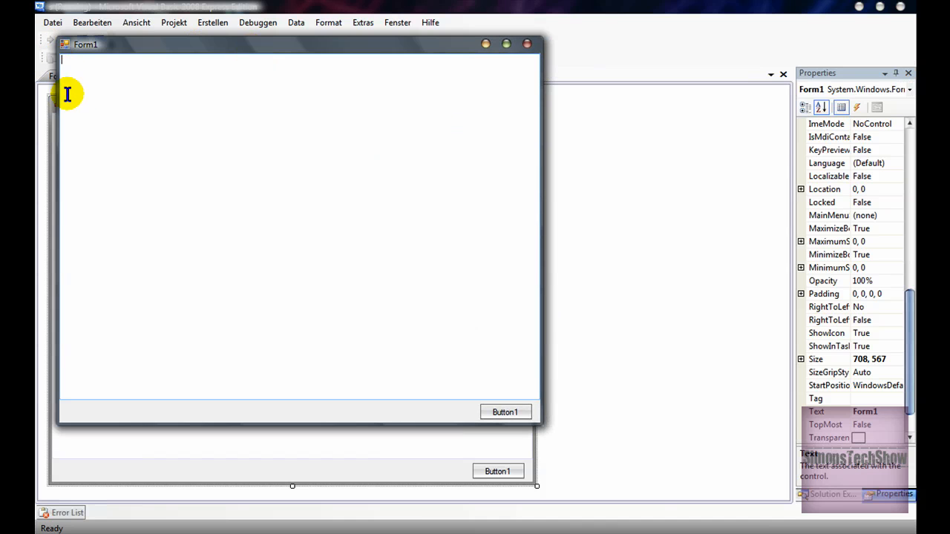
- Open Form2 from the running app and stretch the preview window taller
{"action": "left_click", "coordinate": [505, 411]}
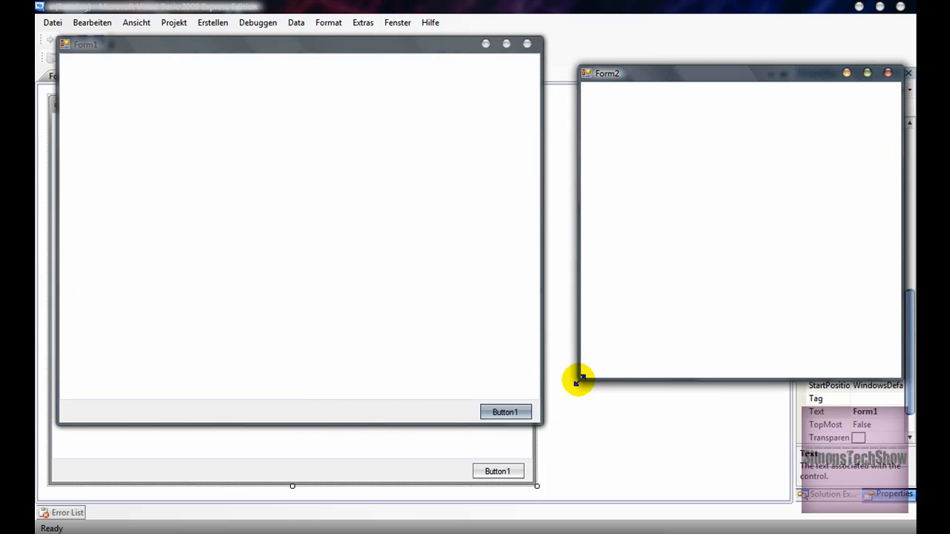
{"action": "left_click_drag", "start_coordinate": [579, 380], "coordinate": [583, 52]}
{"action": "type", "text": "<h"}
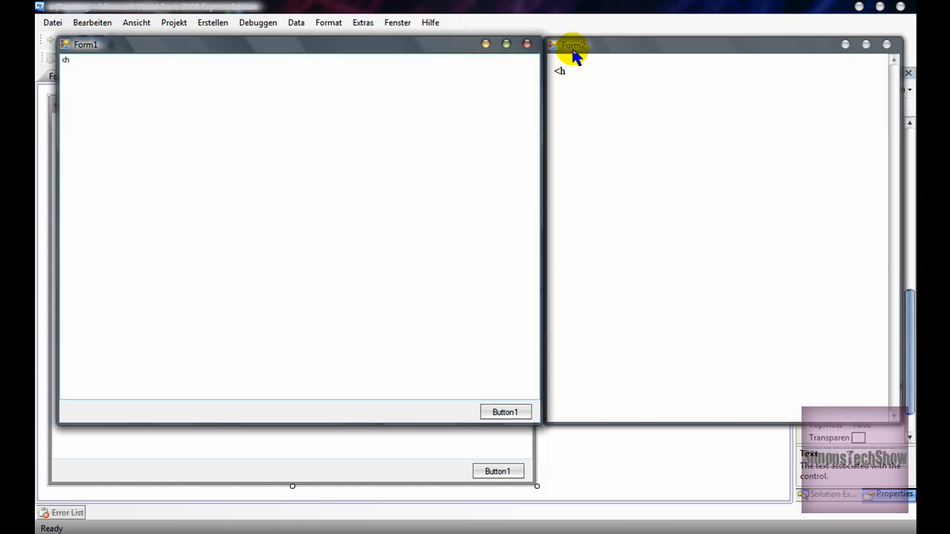
{"action": "mouse_move", "coordinate": [90, 93]}
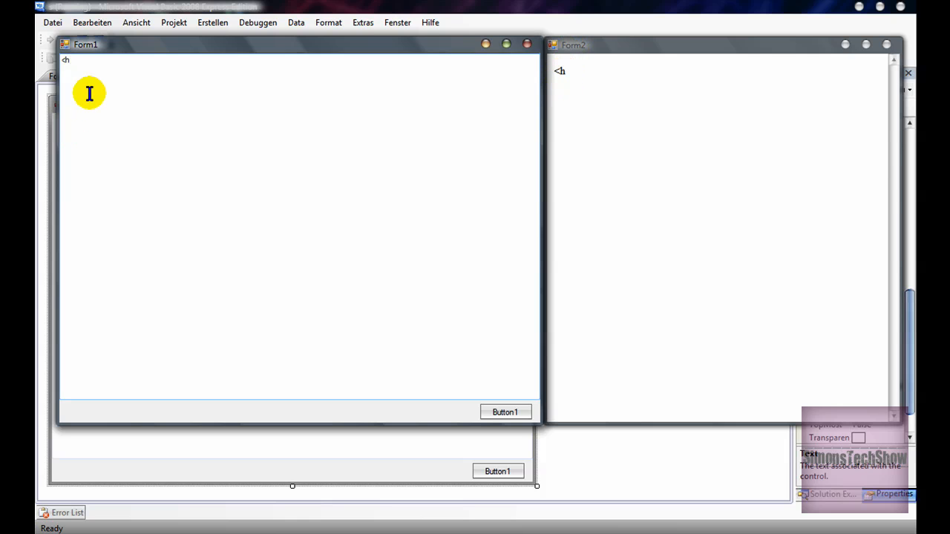
- Type <html>, <body>, <head>, <h1>SimonsTechShow</h1> and <center>…</center> tags into Form1's text box
{"action": "type", "text": "tml>"}
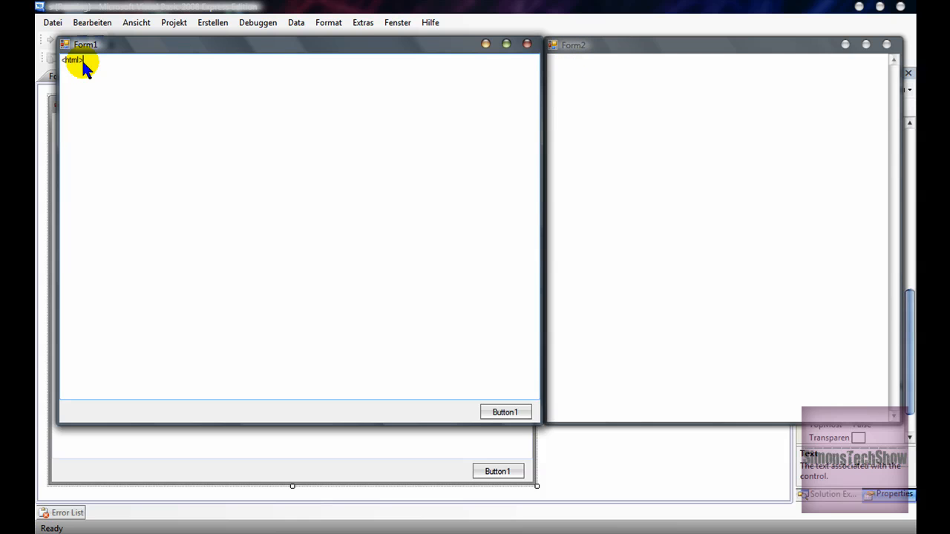
{"action": "type", "text": "<"}
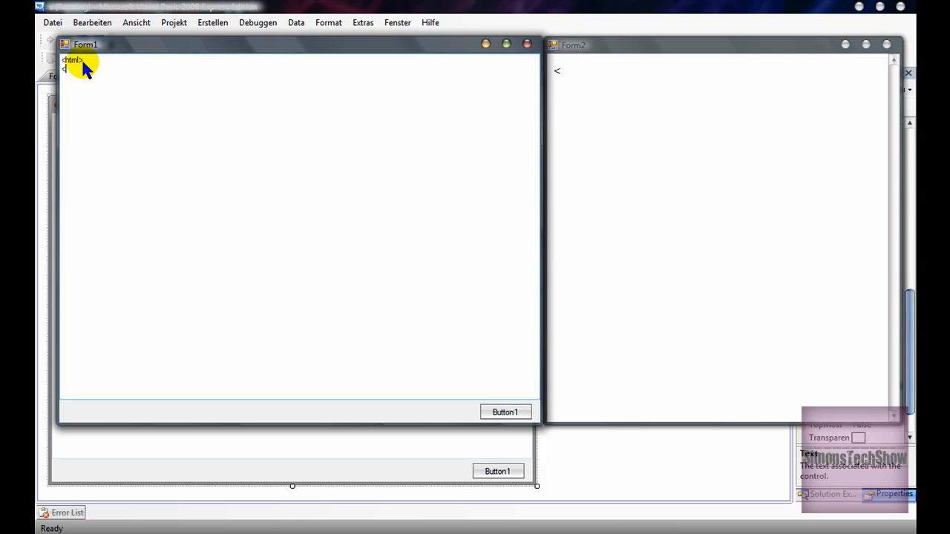
{"action": "type", "text": "body>"}
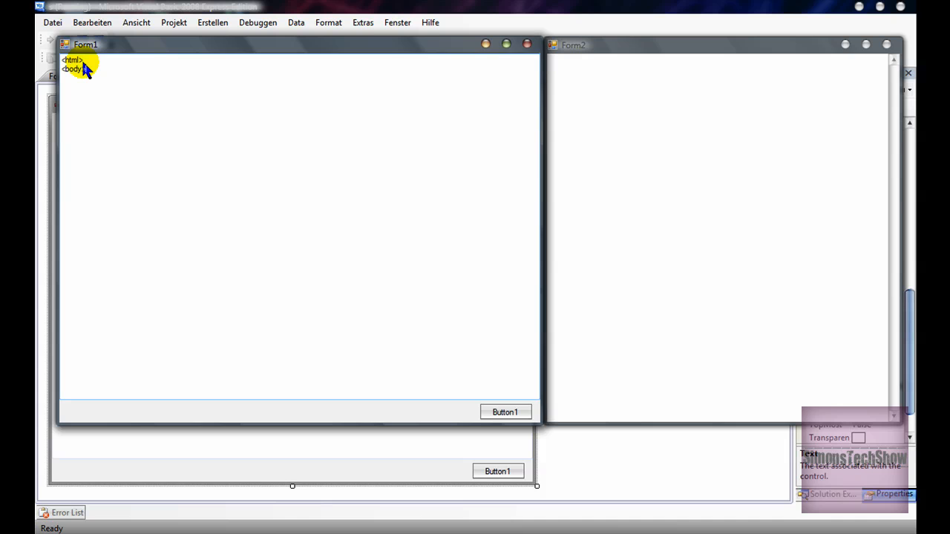
{"action": "type", "text": "<head>"}
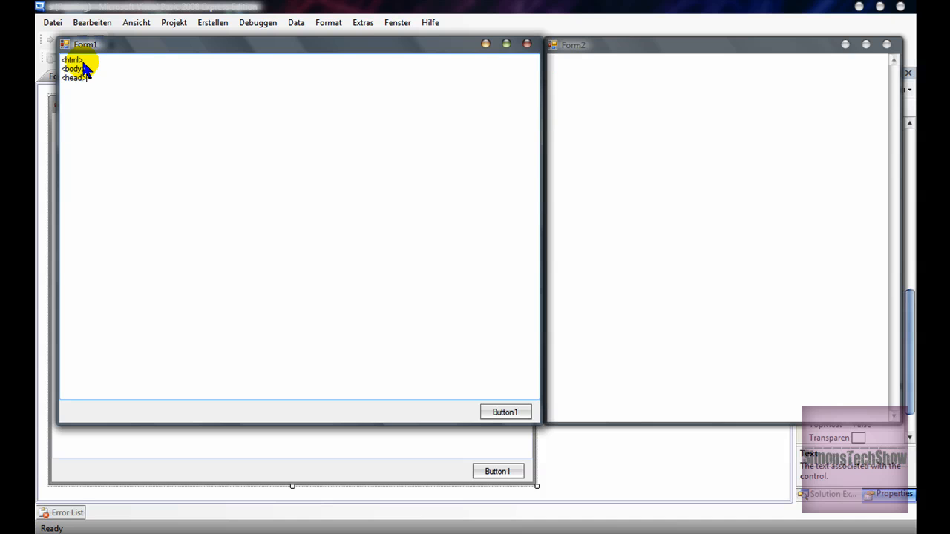
{"action": "type", "text": "<h1"}
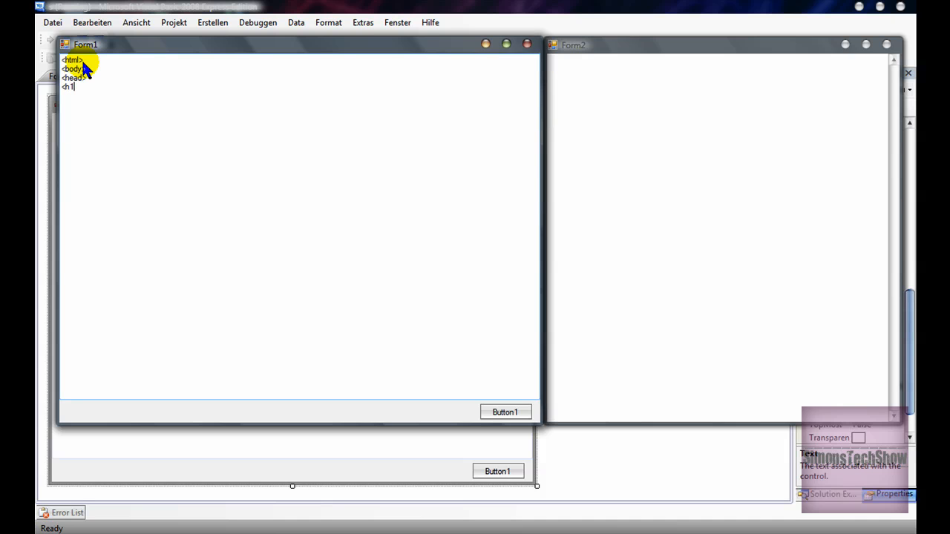
{"action": "mouse_move", "coordinate": [383, 145]}
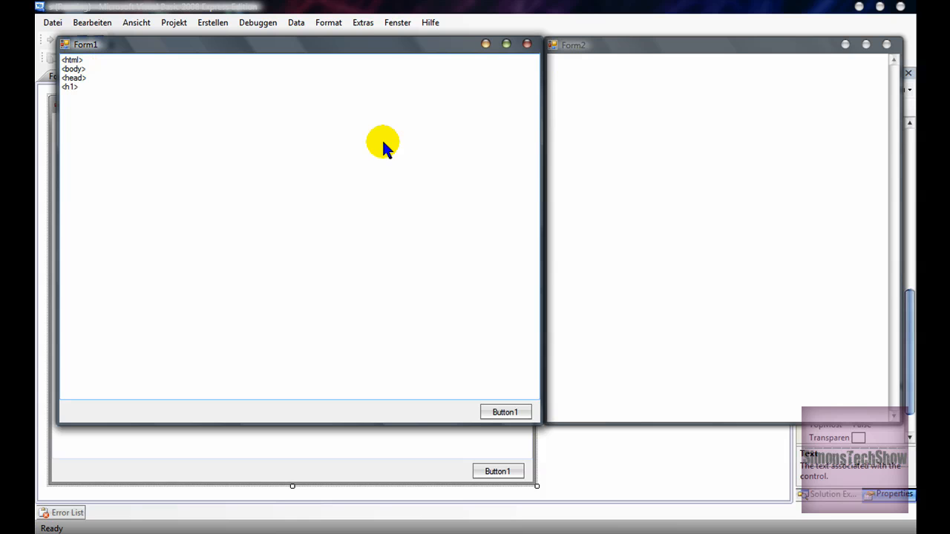
{"action": "type", "text": "SimonsTechS"}
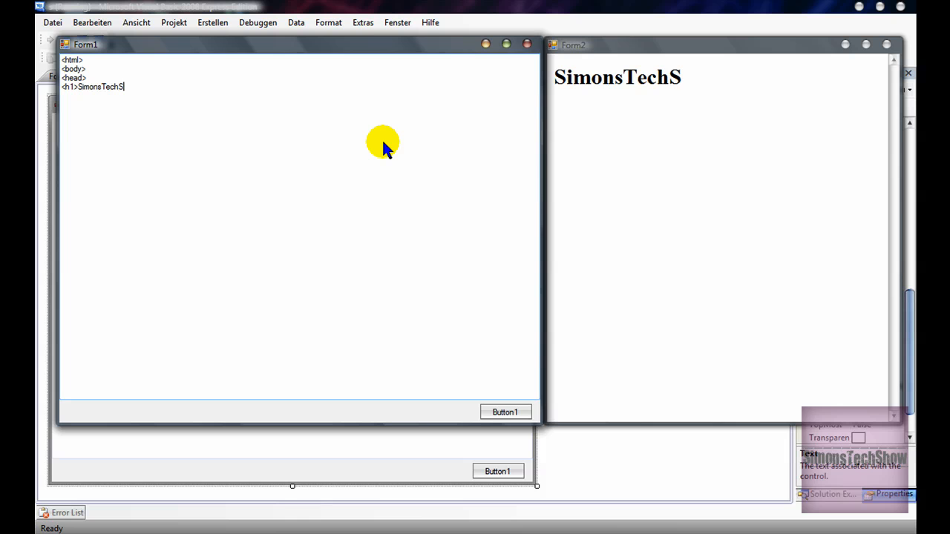
{"action": "type", "text": "how<h1>"}
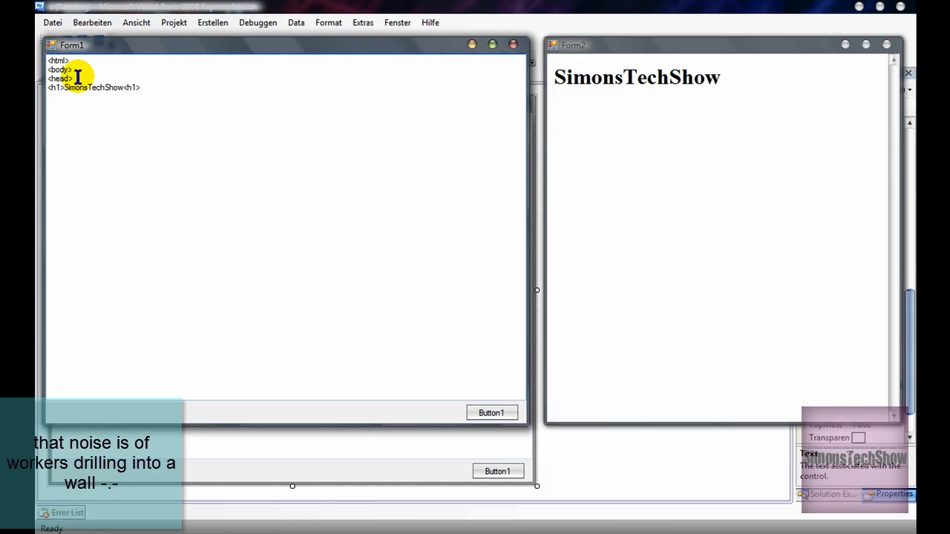
{"action": "mouse_move", "coordinate": [92, 137]}
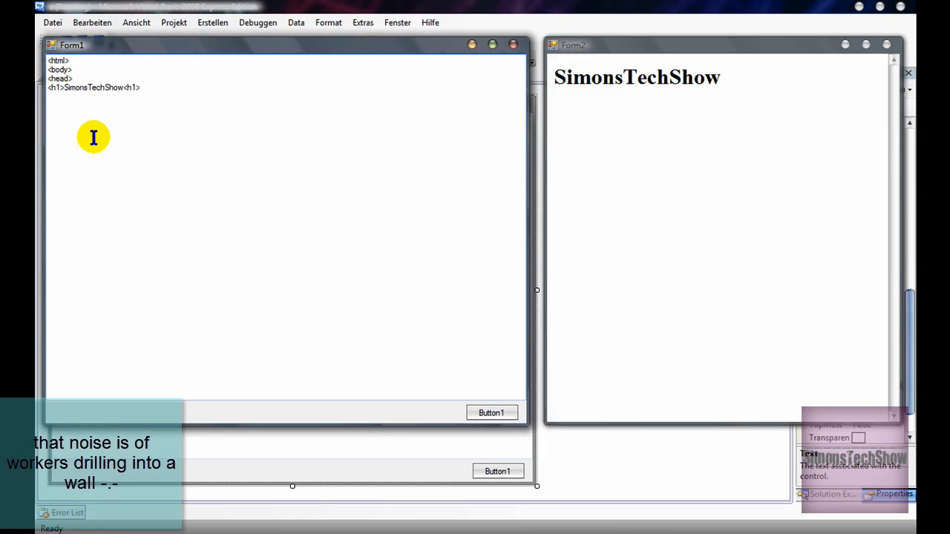
{"action": "type", "text": "<cen"}
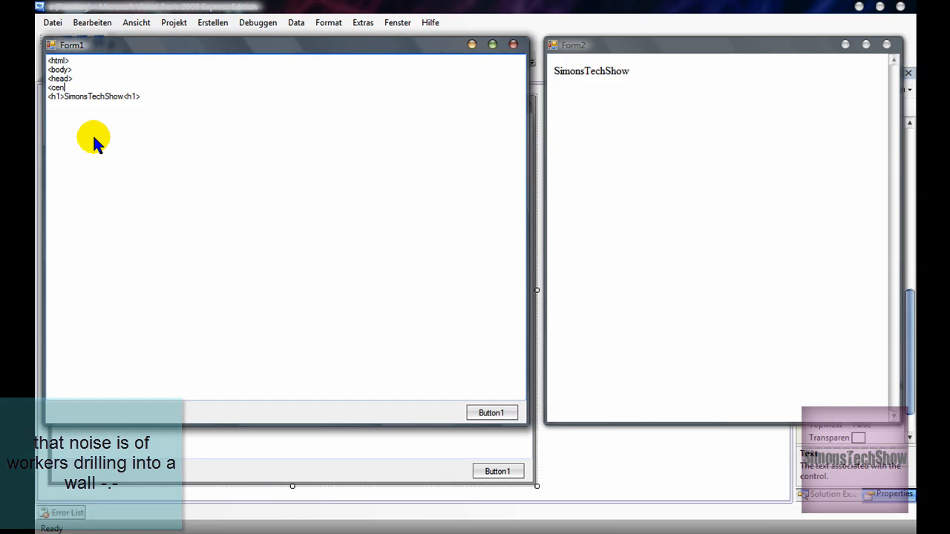
{"action": "type", "text": "ter>"}
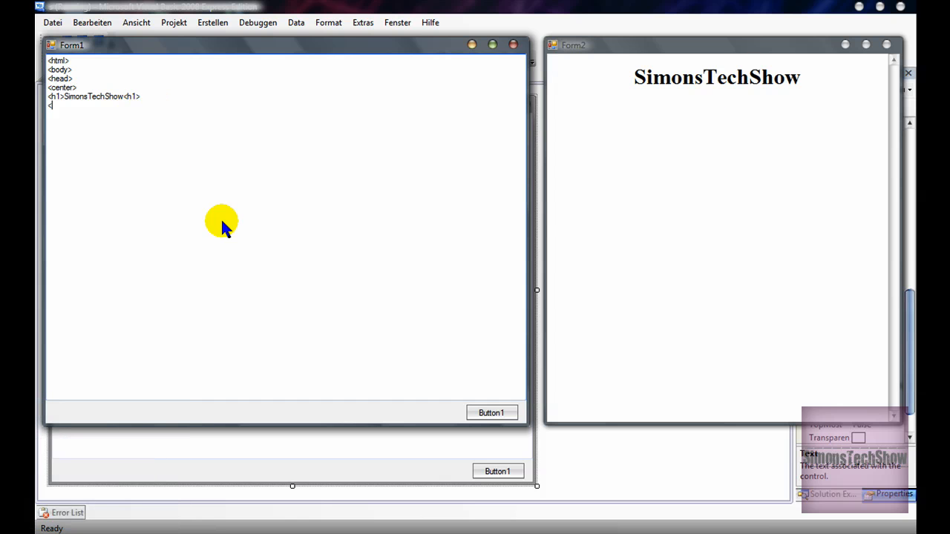
{"action": "type", "text": "</center>"}
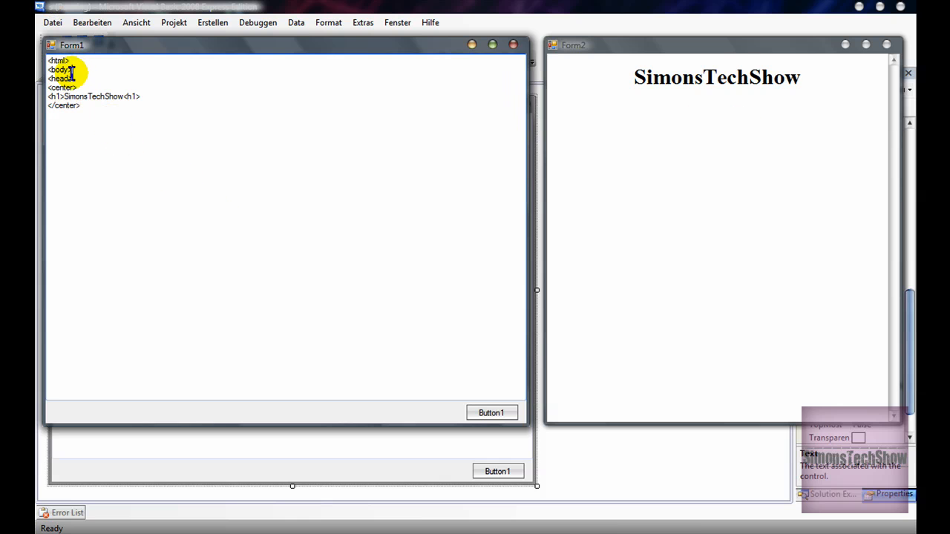
- Change the body tag to <body bgcolor="333444"> and bring the Form2 preview forward
{"action": "type", "text": "bg"}
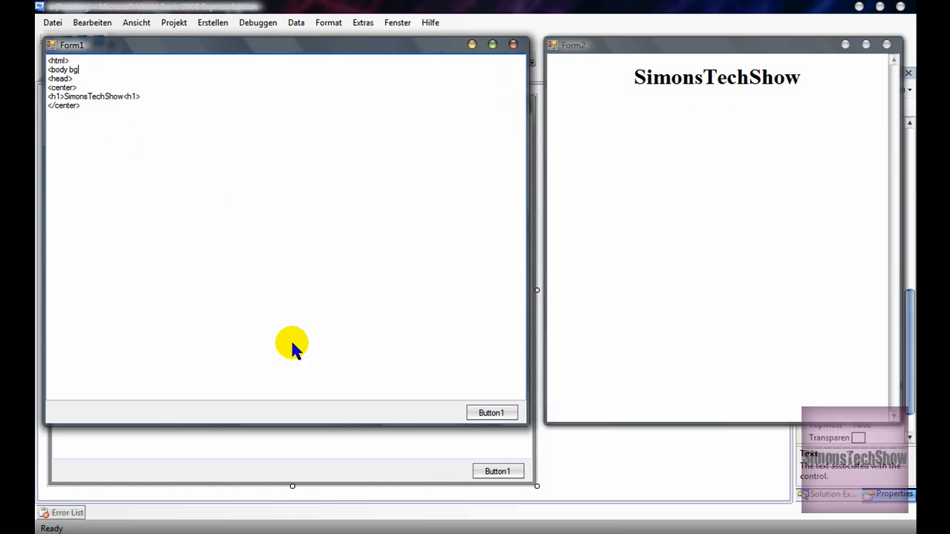
{"action": "type", "text": "color"}
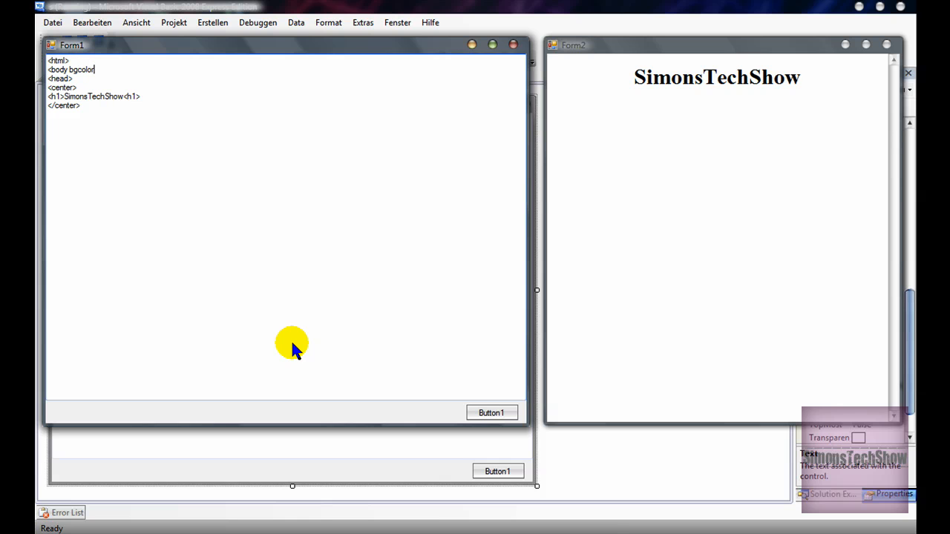
{"action": "type", "text": "=\""}
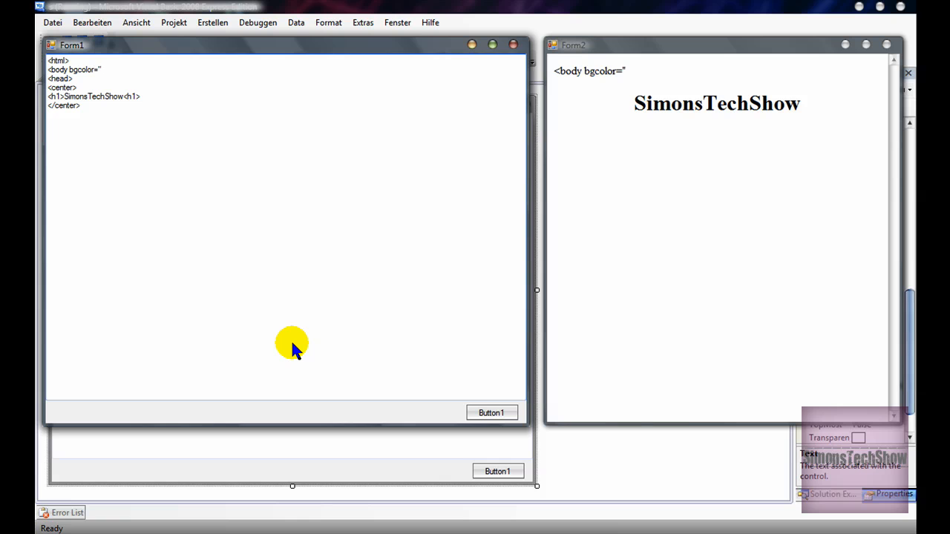
{"action": "type", "text": "333"}
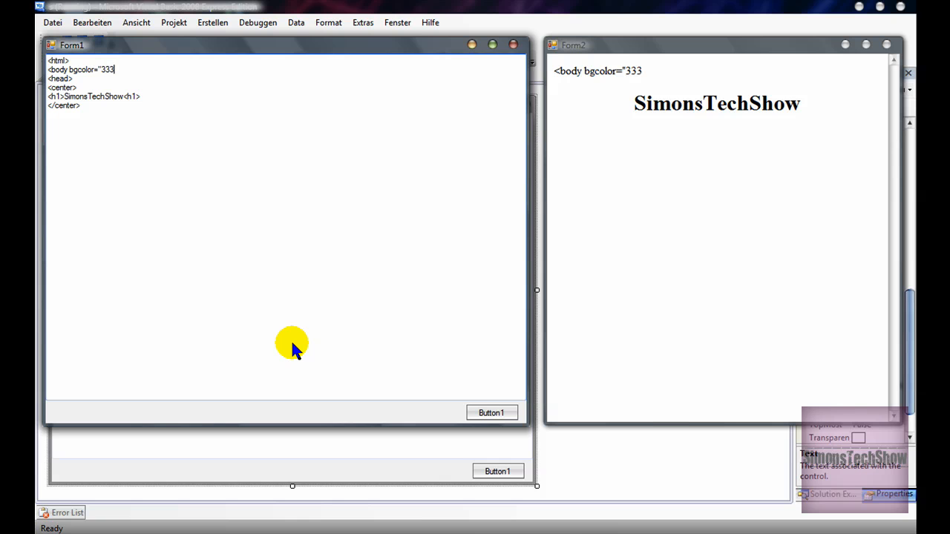
{"action": "type", "text": "444"}
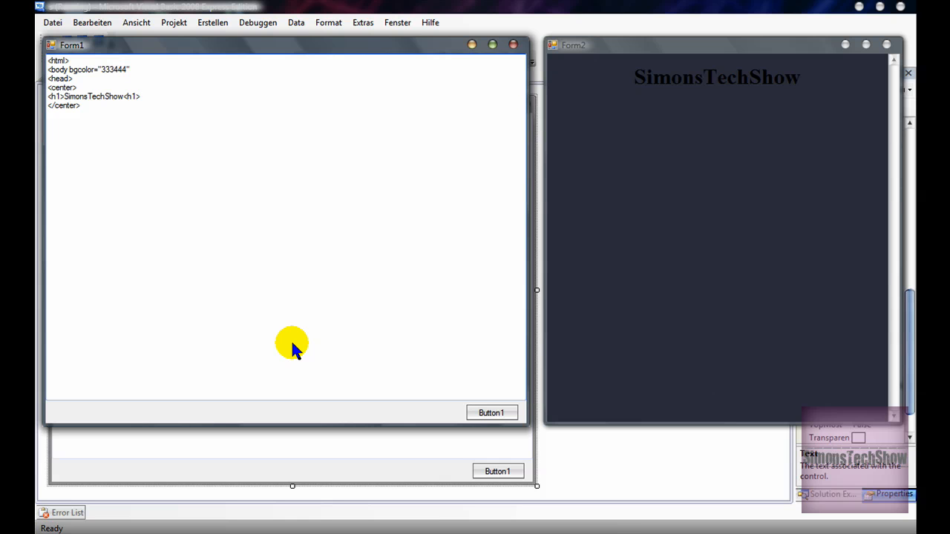
{"action": "type", "text": ">"}
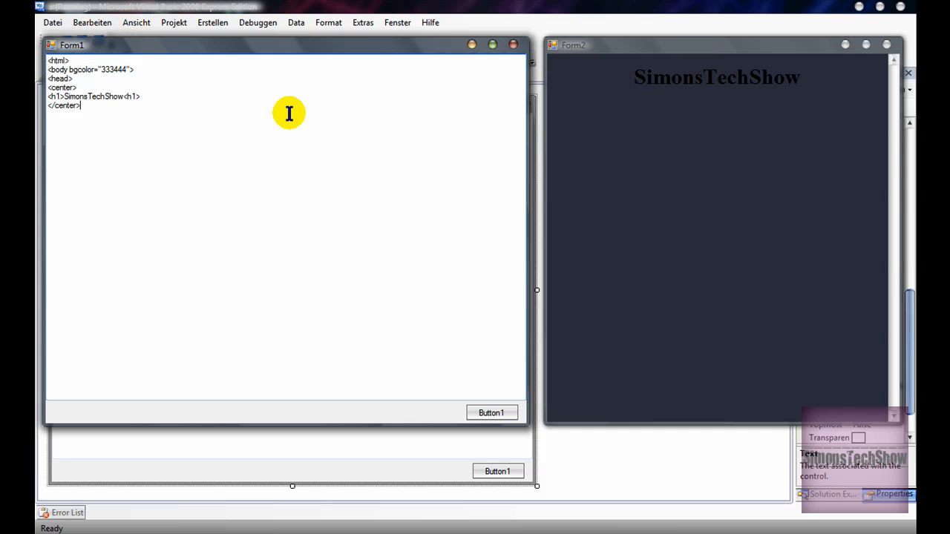
{"action": "left_click", "coordinate": [561, 46]}
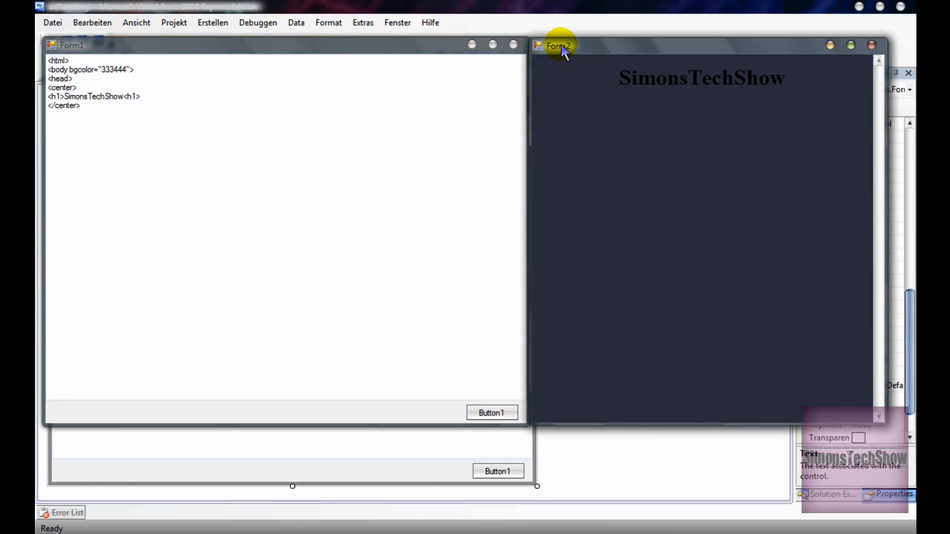